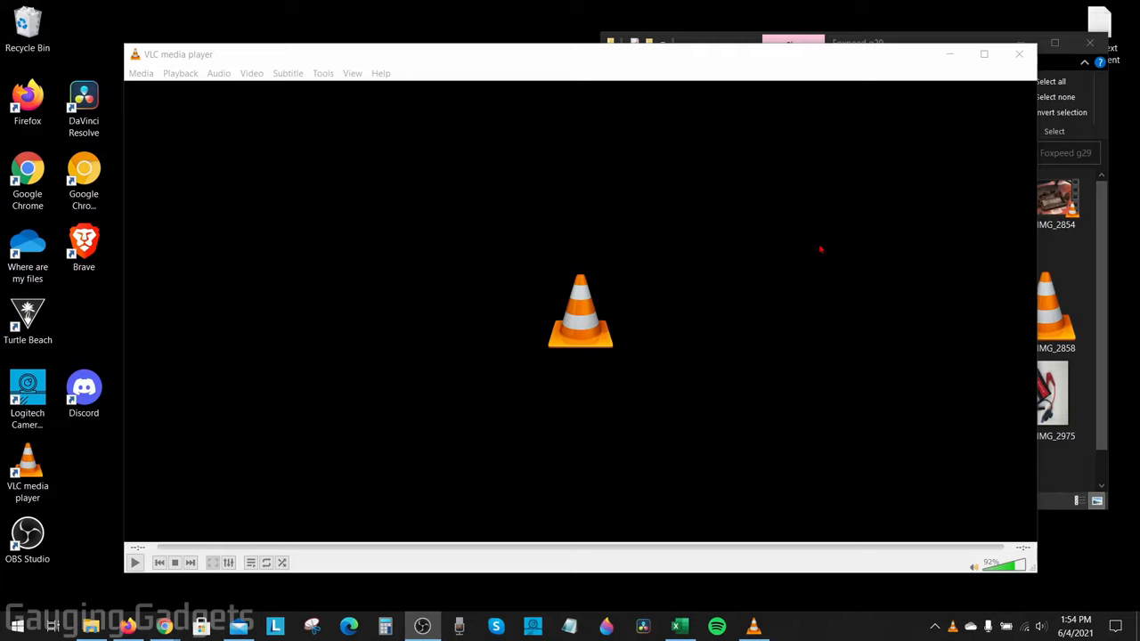
mouse_move(823, 263)
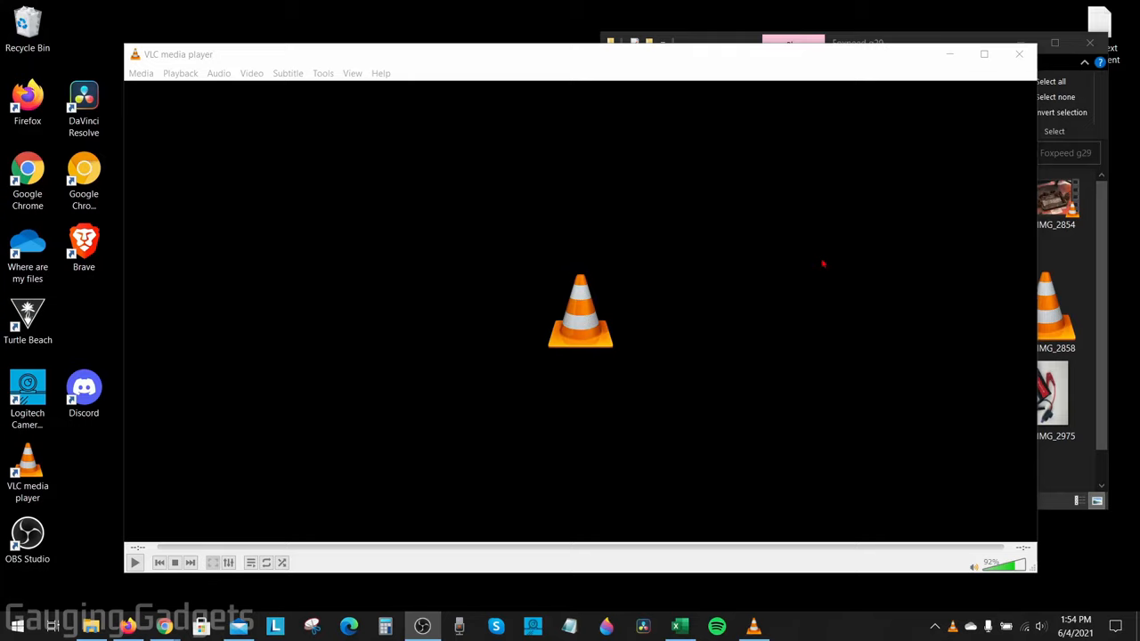
mouse_move(802, 253)
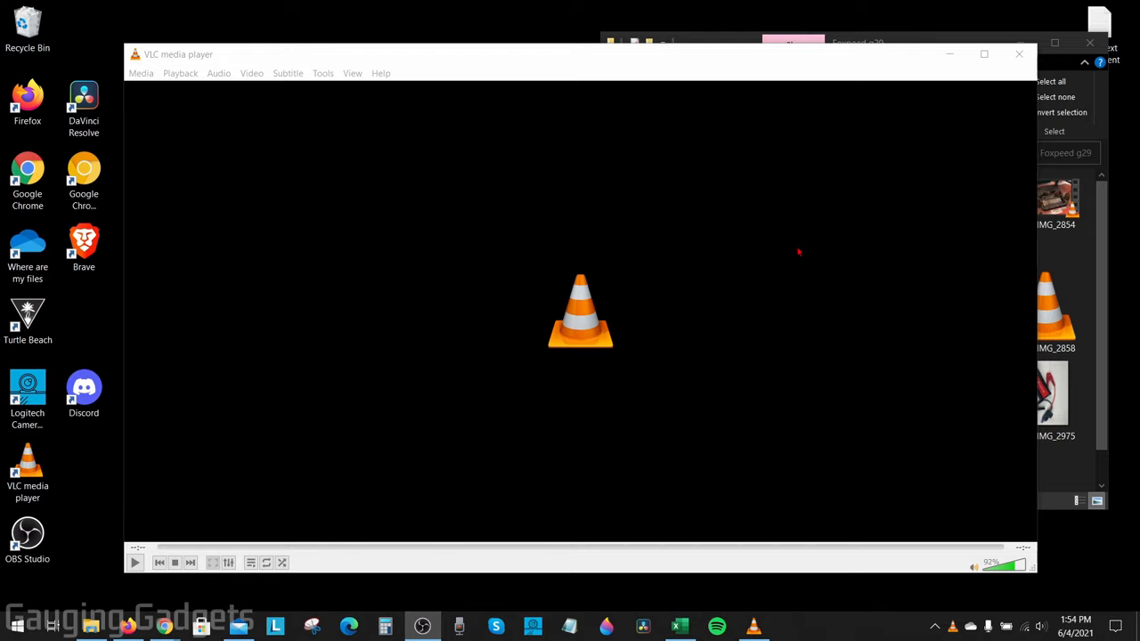
mouse_move(756, 267)
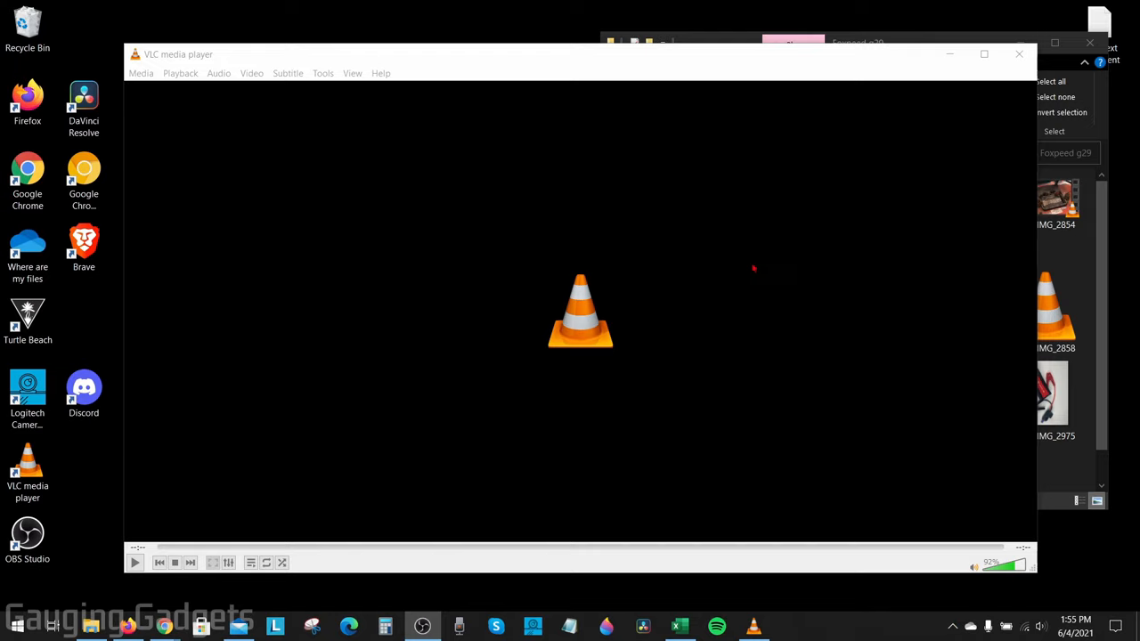
mouse_move(709, 260)
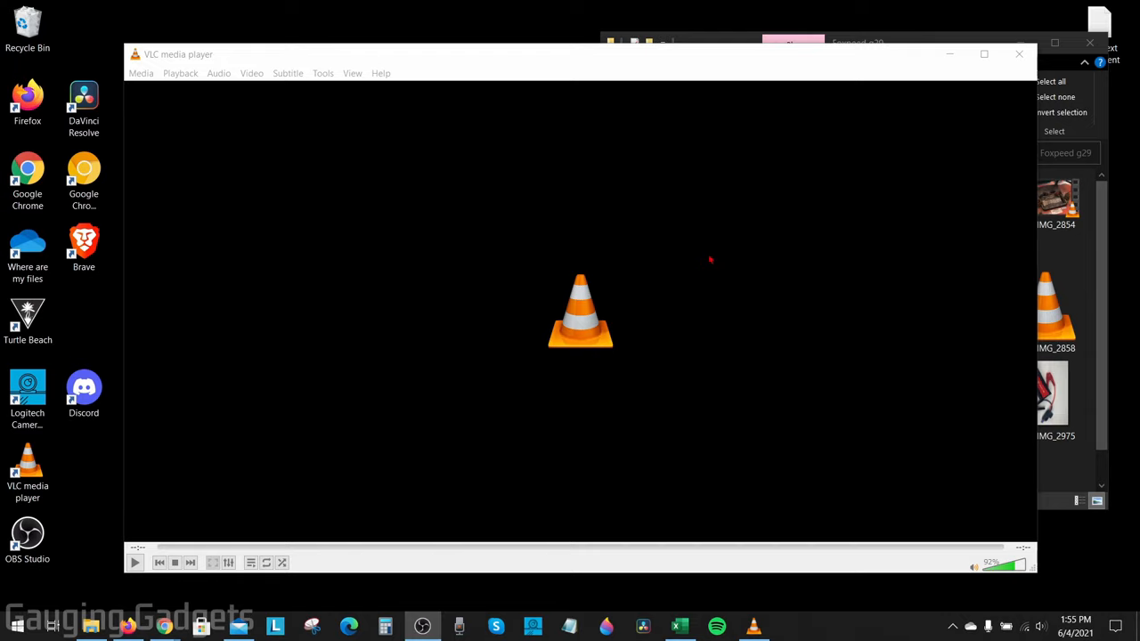
mouse_move(716, 256)
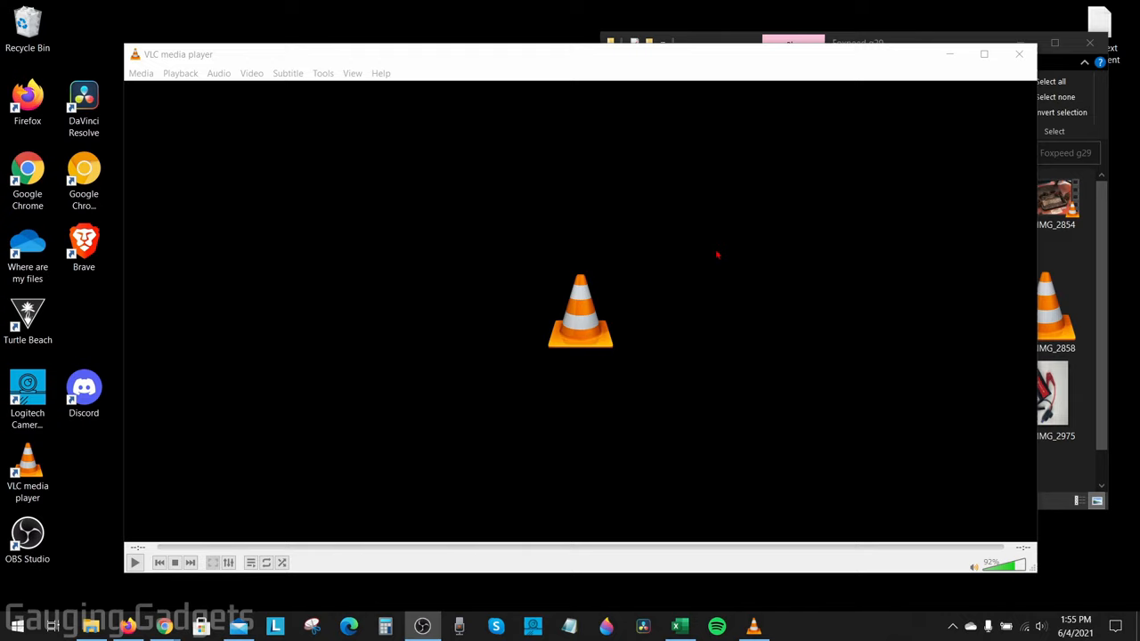
mouse_move(709, 249)
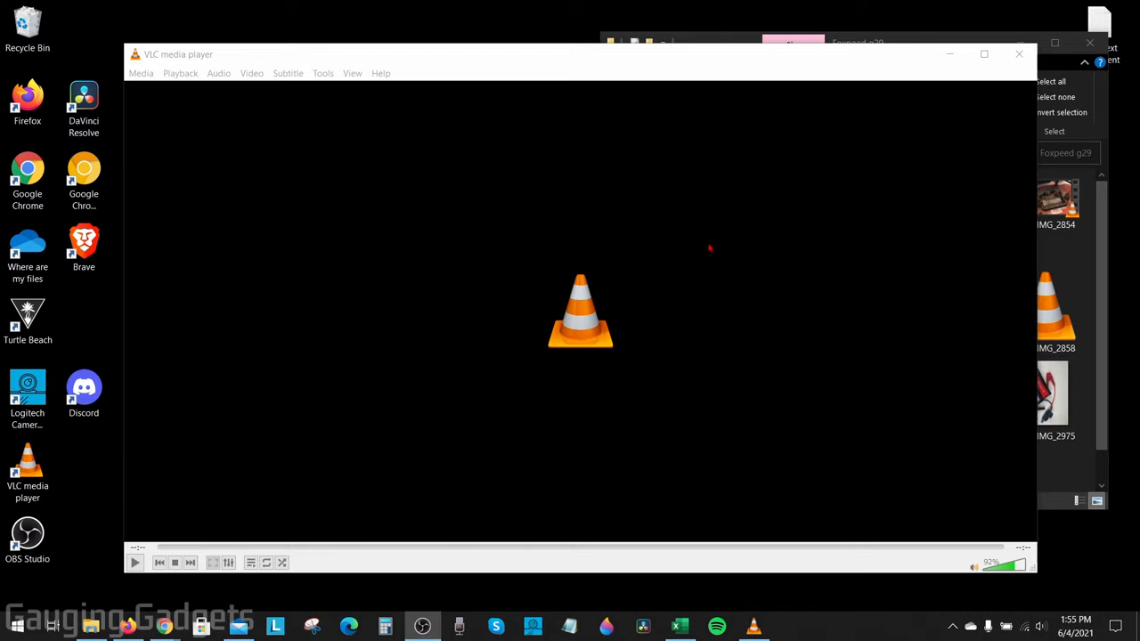
mouse_move(657, 224)
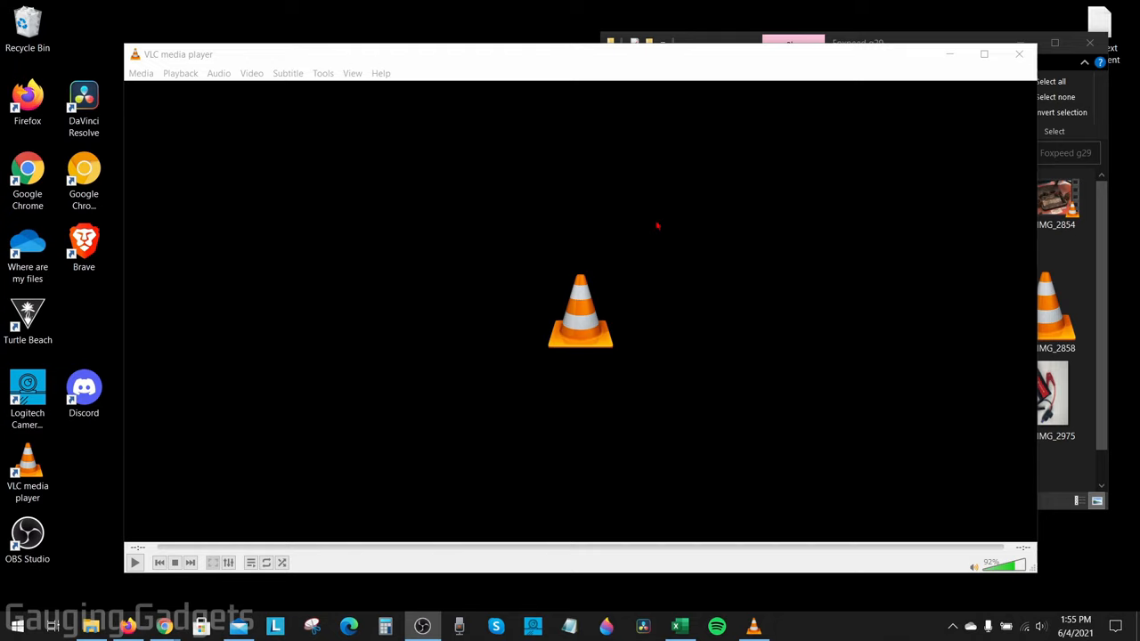
mouse_move(769, 224)
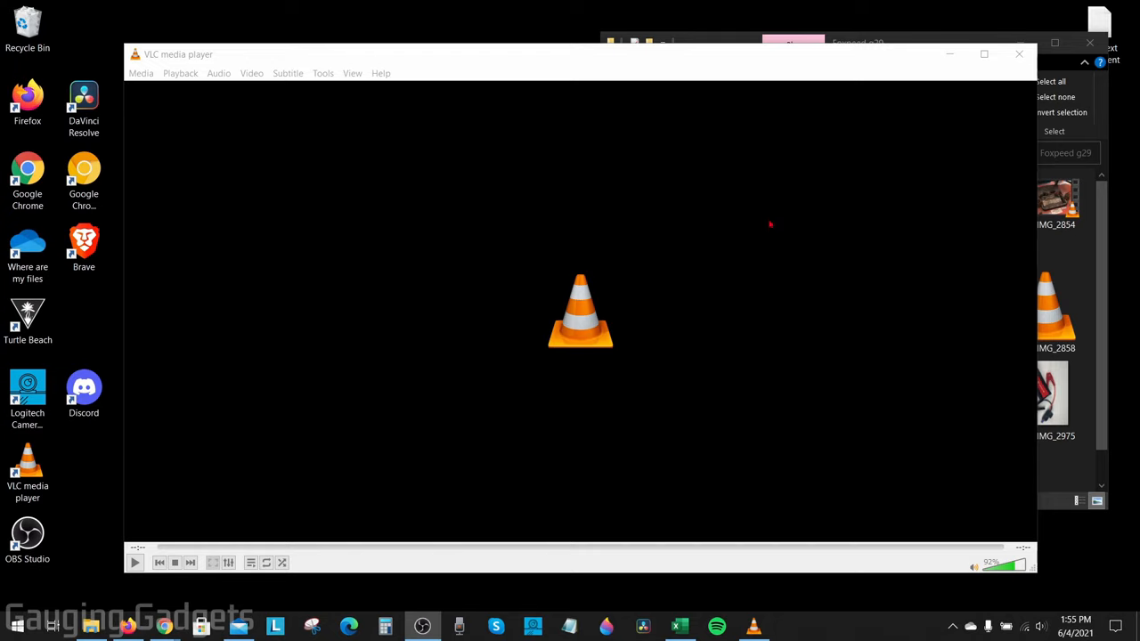
mouse_move(520, 228)
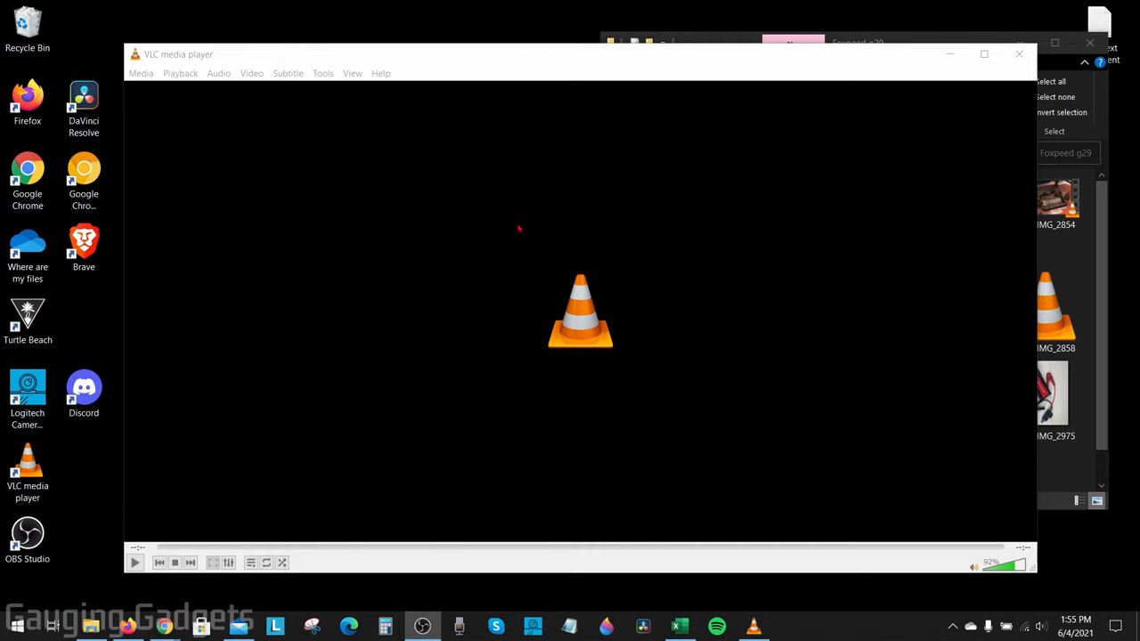
mouse_move(648, 299)
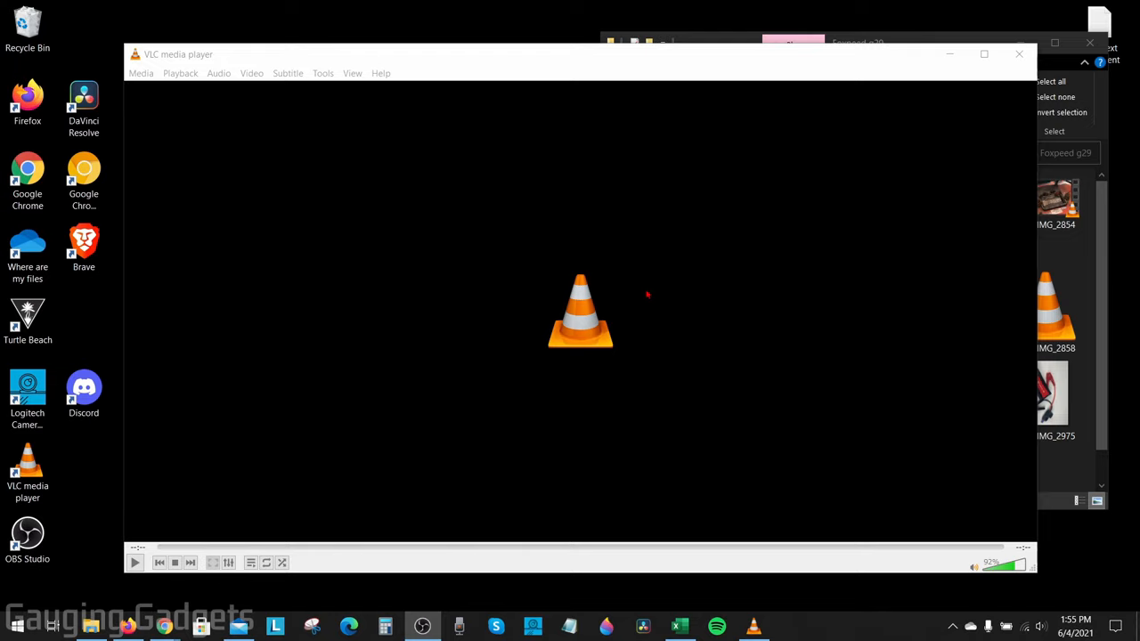
mouse_move(717, 256)
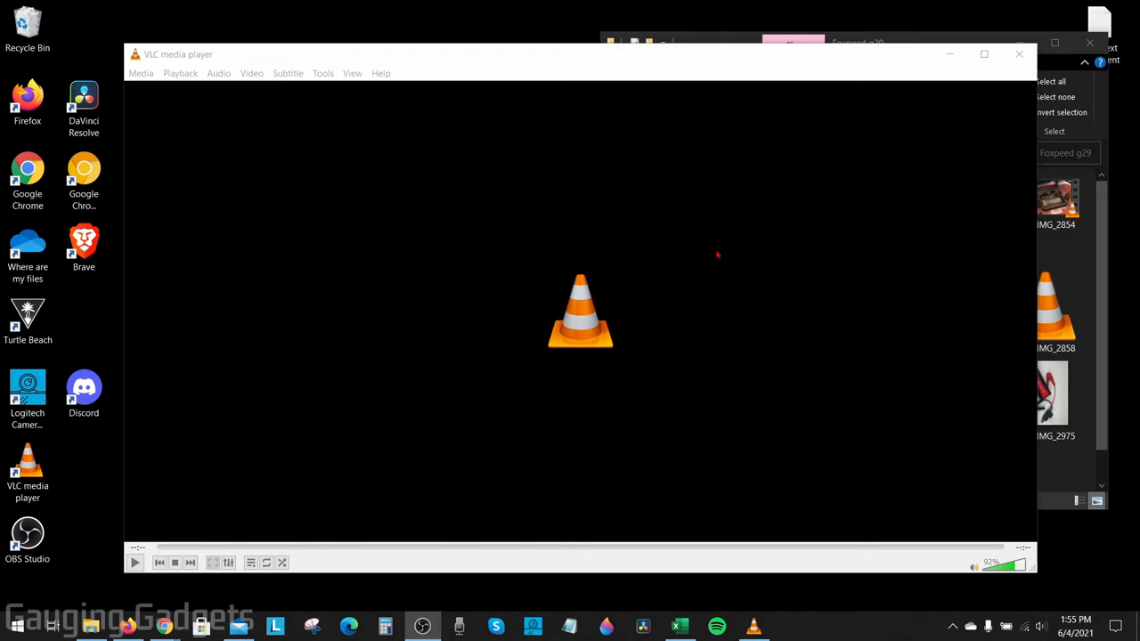
mouse_move(709, 250)
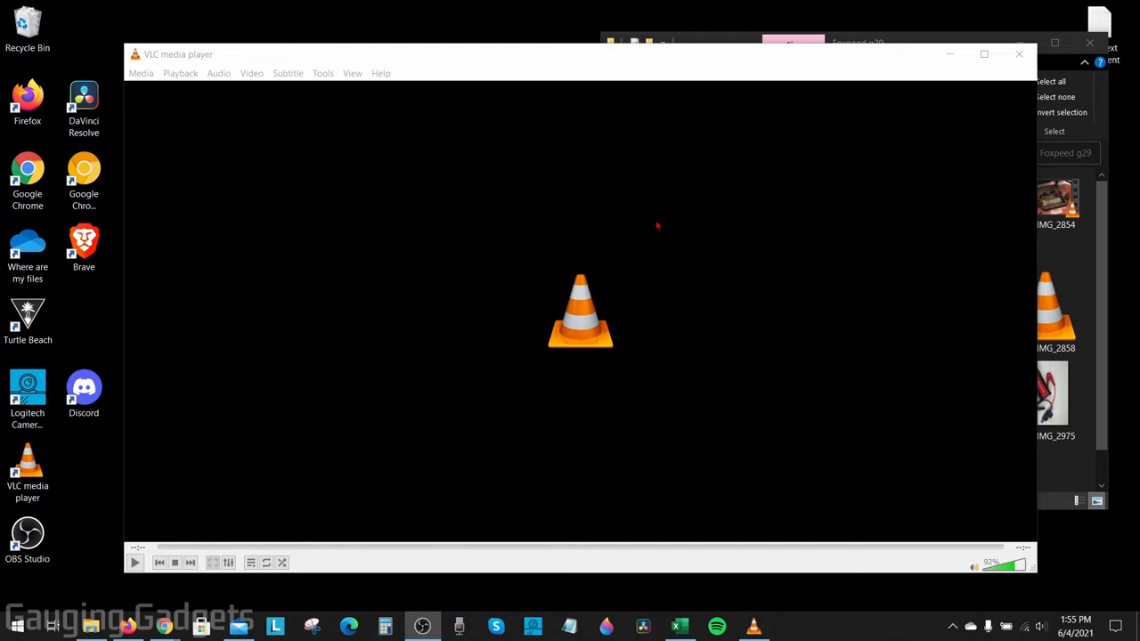
mouse_move(344, 207)
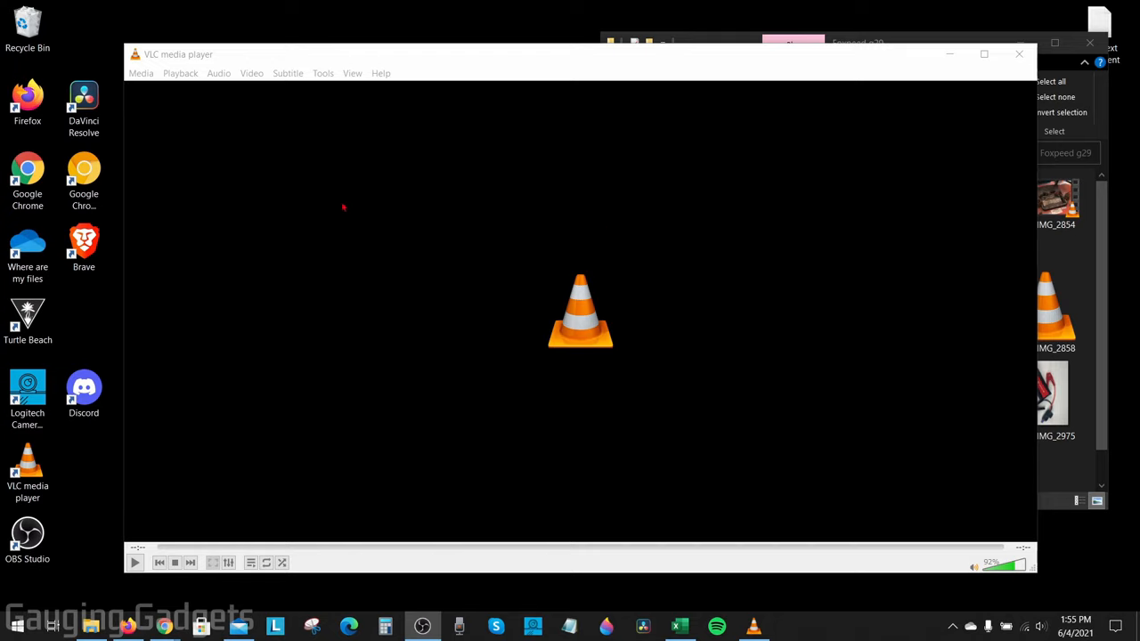
- Add the FOXPEED car battery starter review .mov from the Foxpeed g29 folder as the source
click(141, 73)
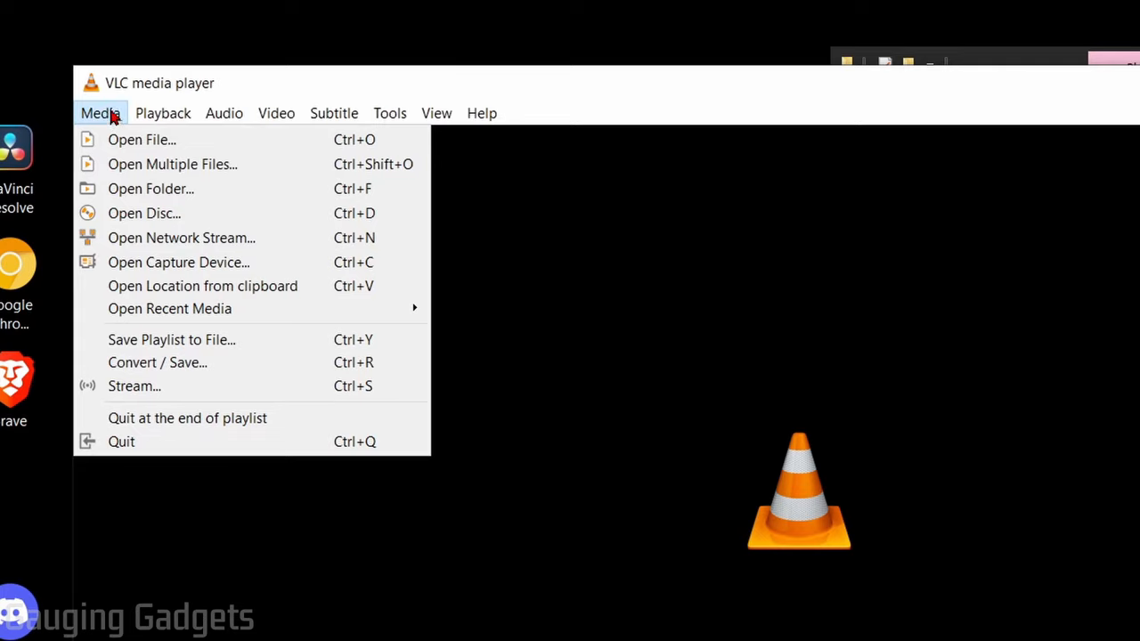
mouse_move(156, 364)
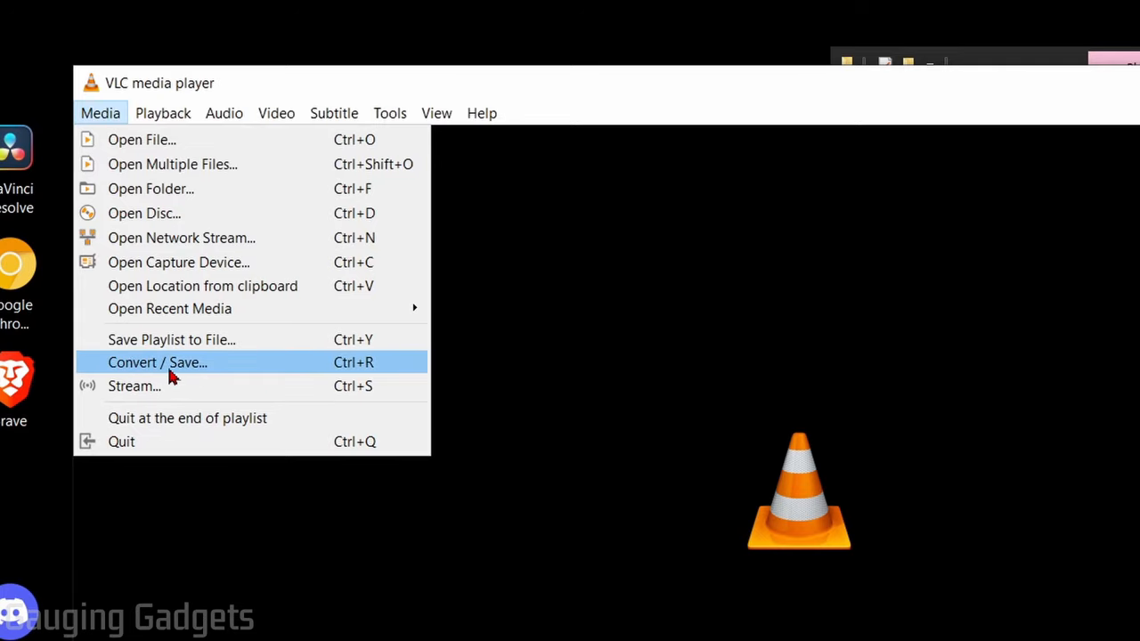
click(157, 363)
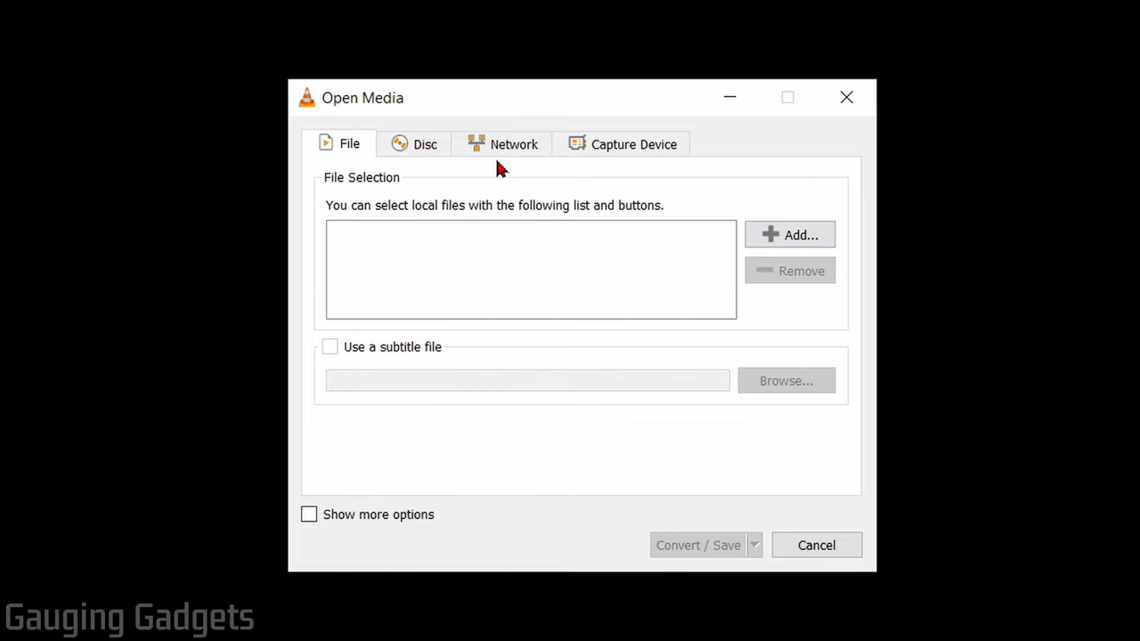
click(789, 235)
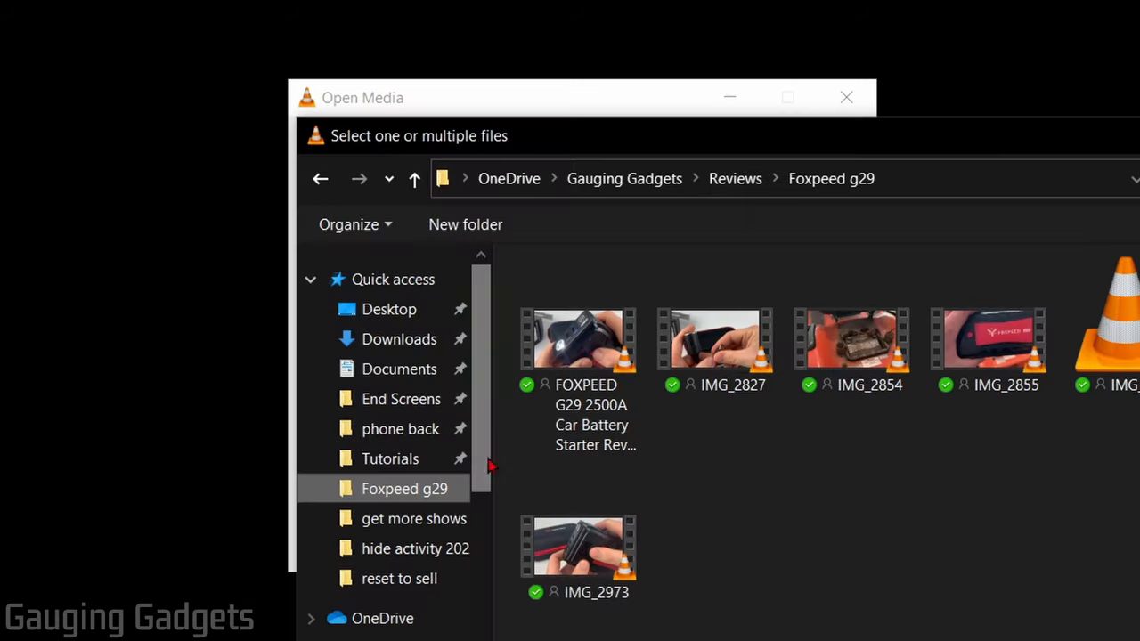
mouse_move(929, 503)
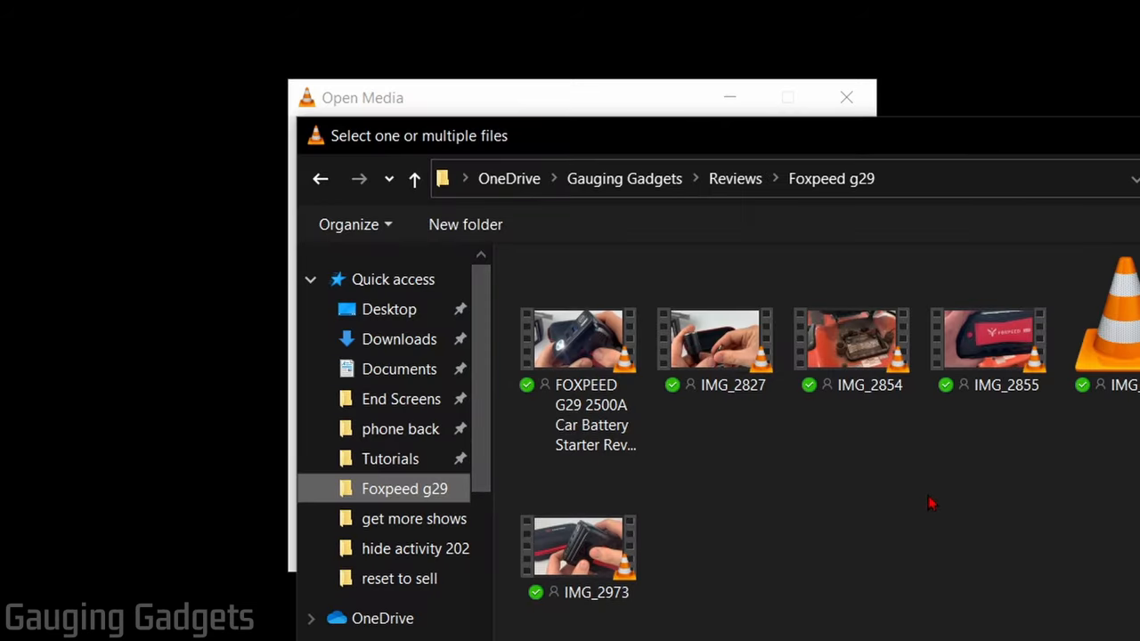
click(577, 356)
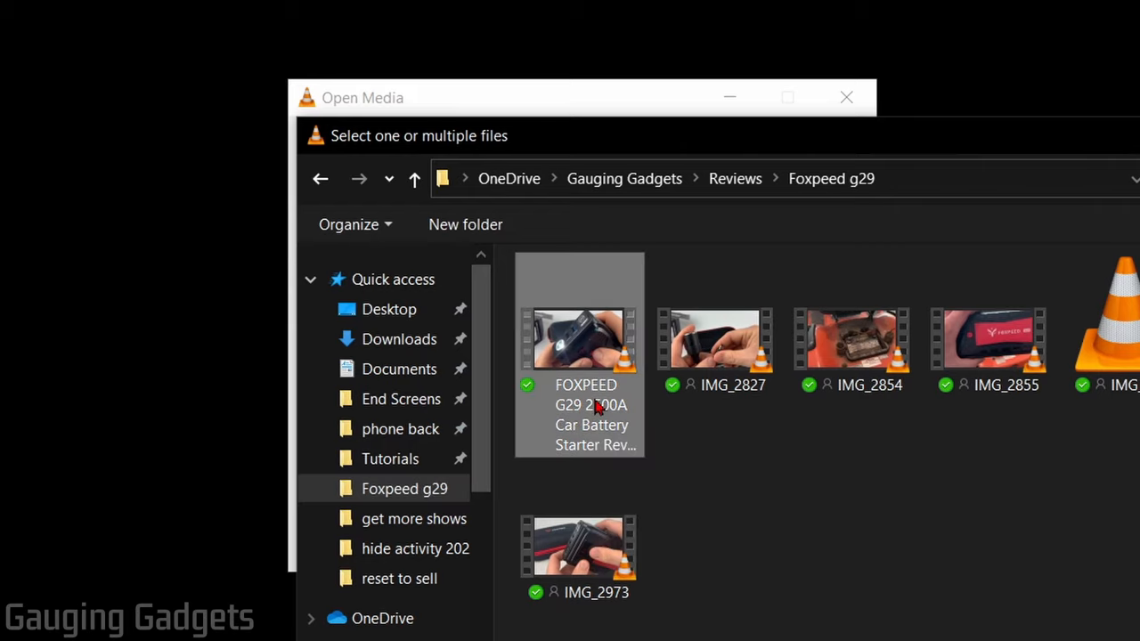
double_click(578, 338)
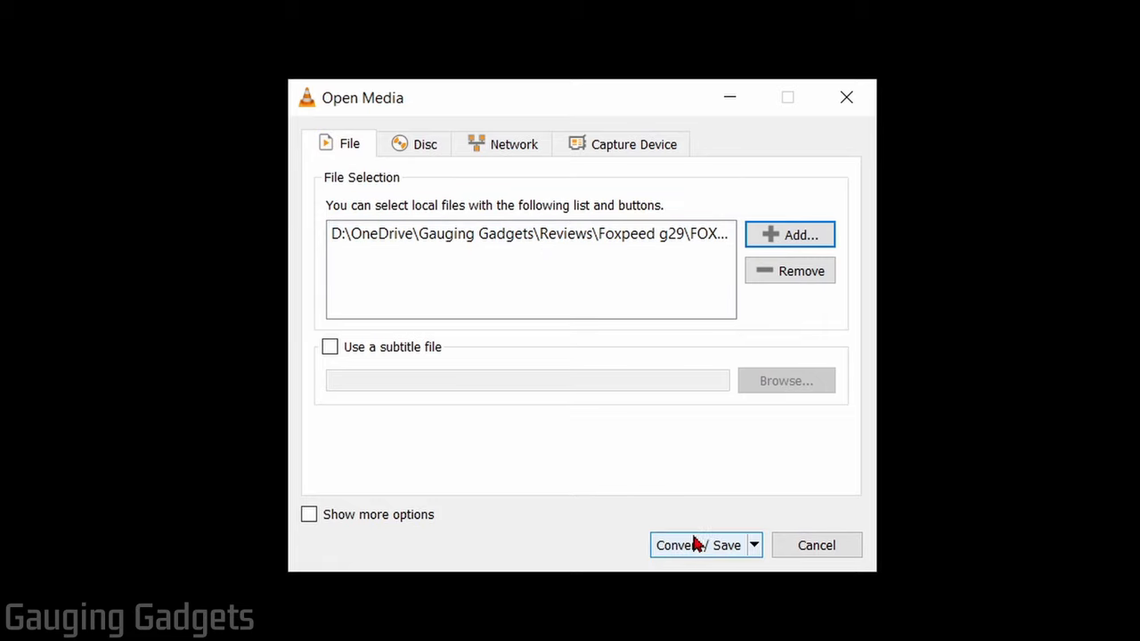
- Choose the Video - H.264 + MP3 (MP4) profile for converting the review video
click(698, 546)
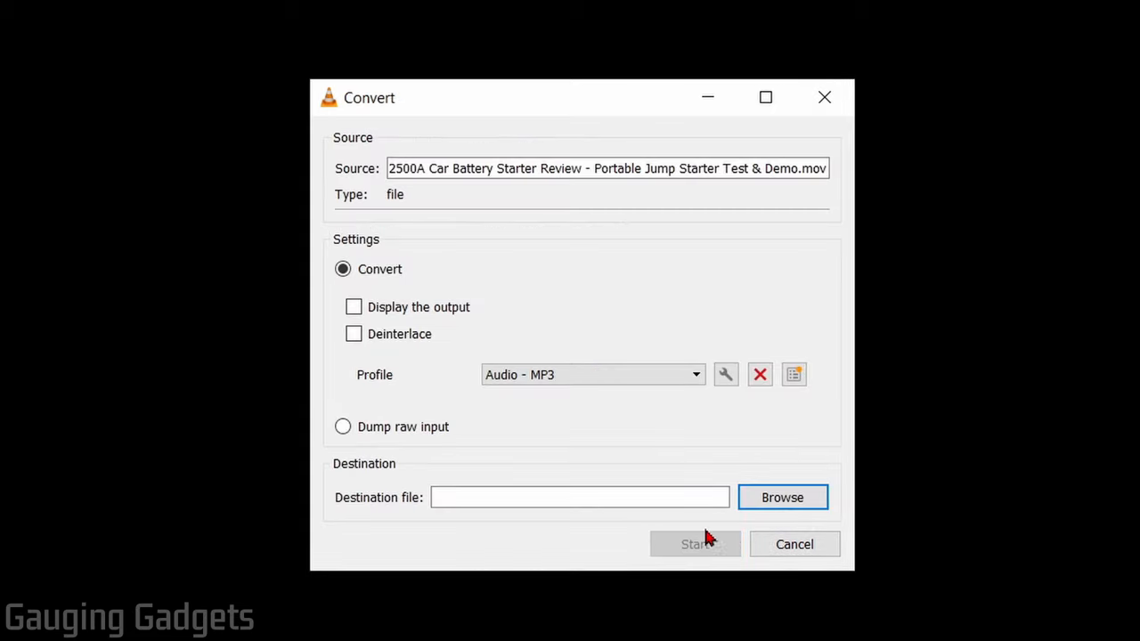
mouse_move(325, 264)
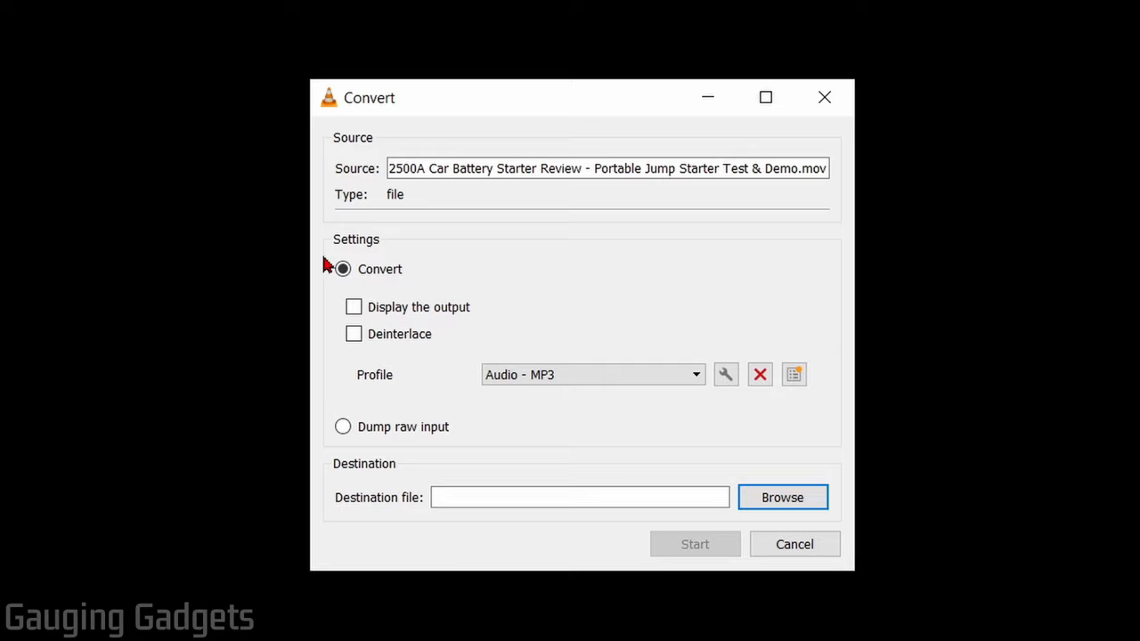
mouse_move(531, 283)
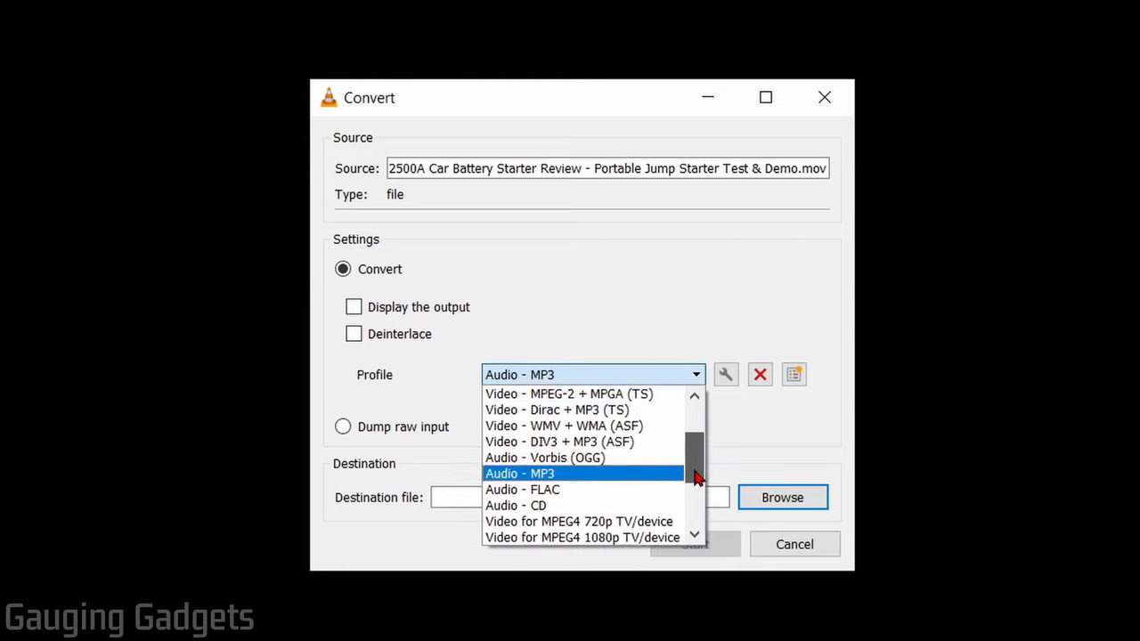
scroll(up, 3)
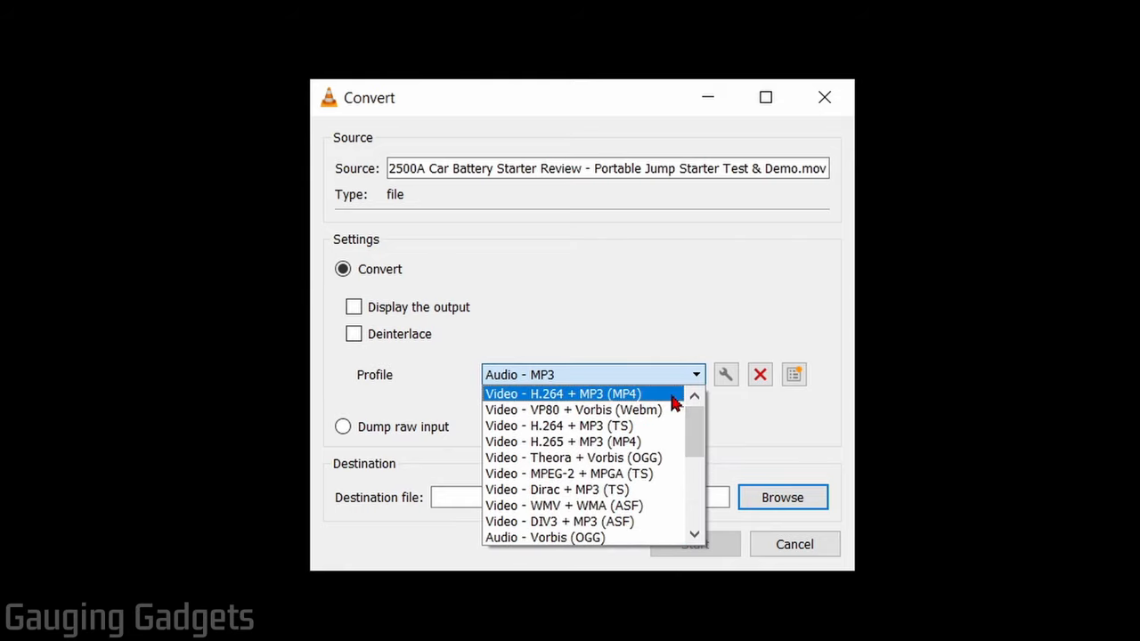
scroll(down, 3)
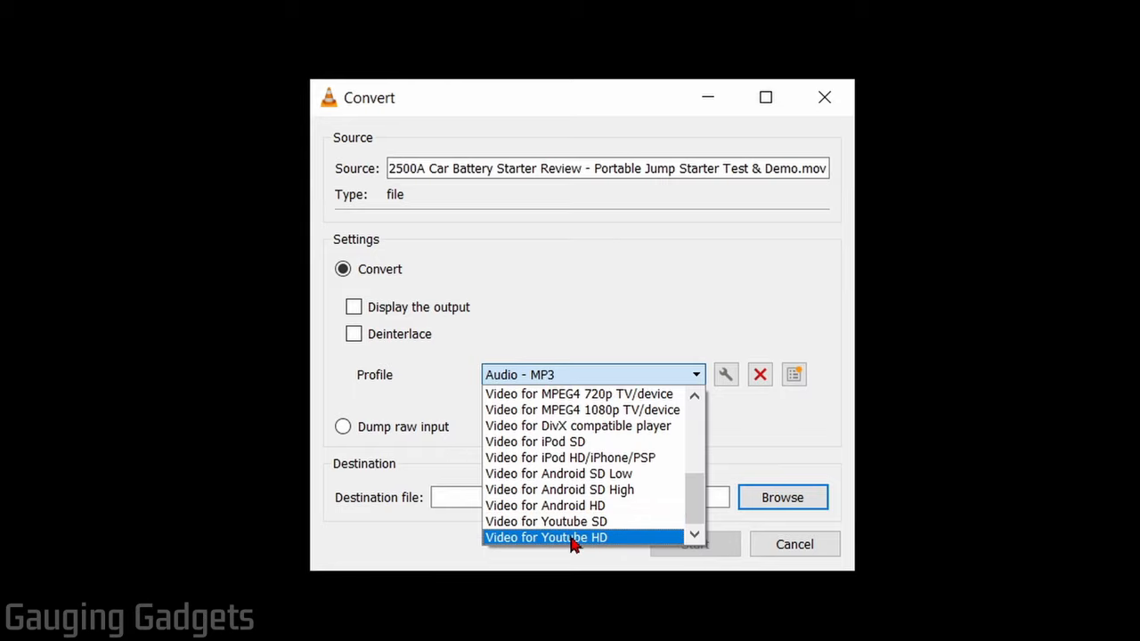
scroll(up, 3)
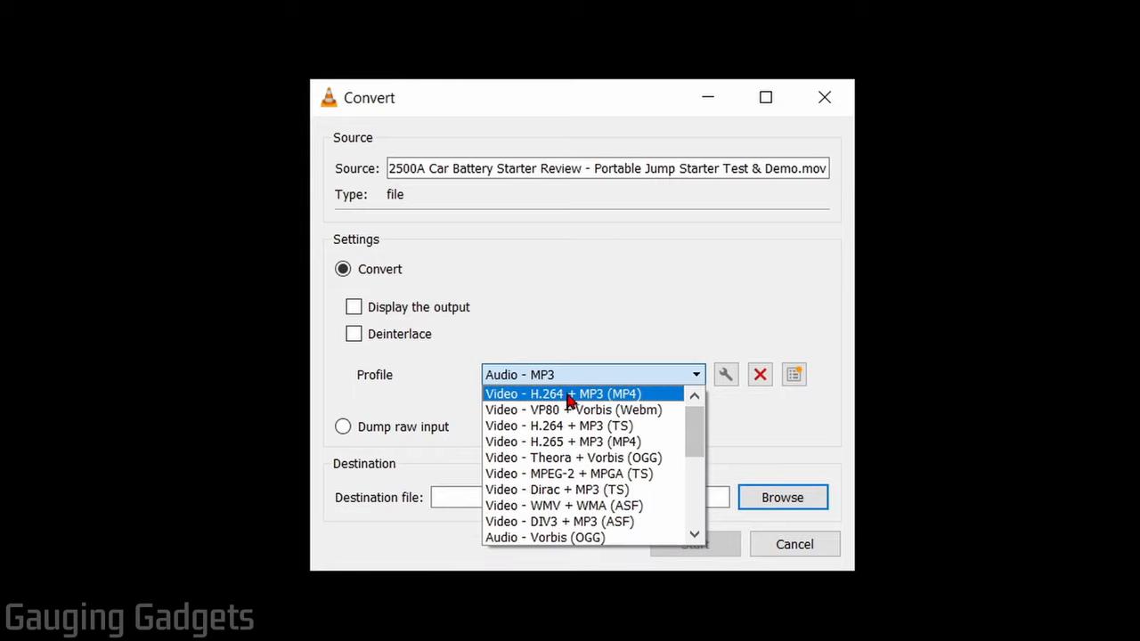
click(563, 394)
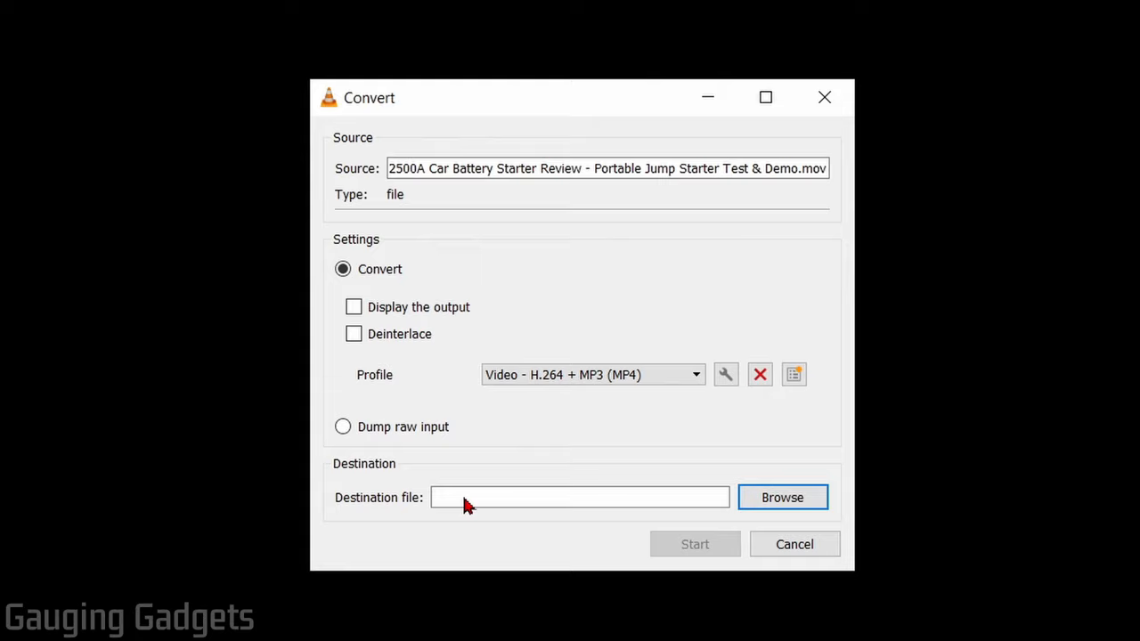
mouse_move(545, 542)
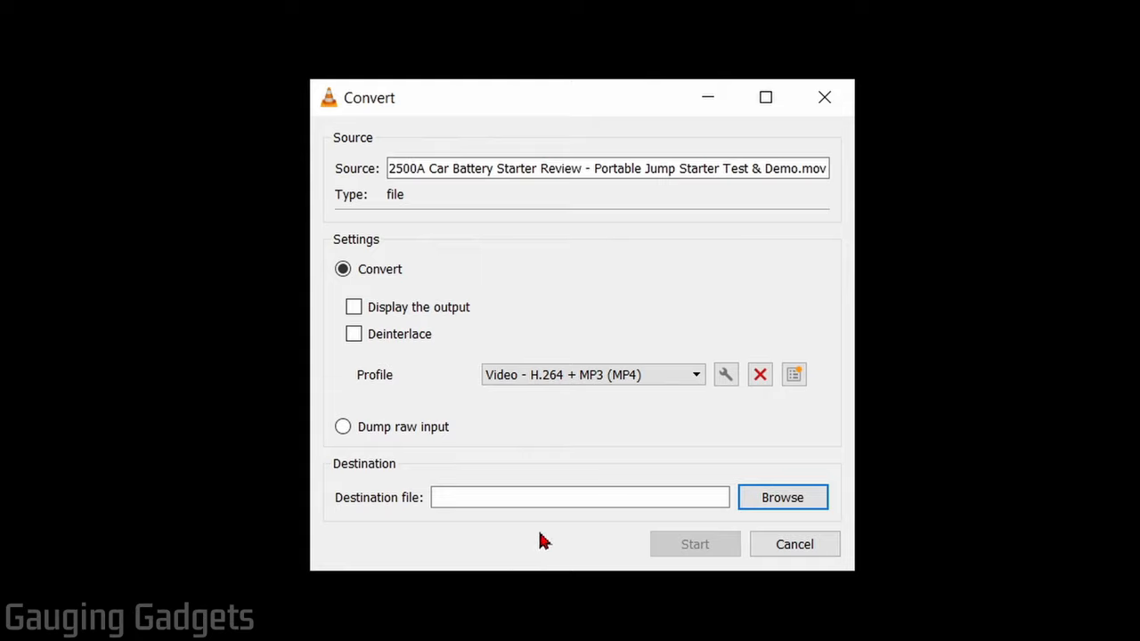
mouse_move(472, 488)
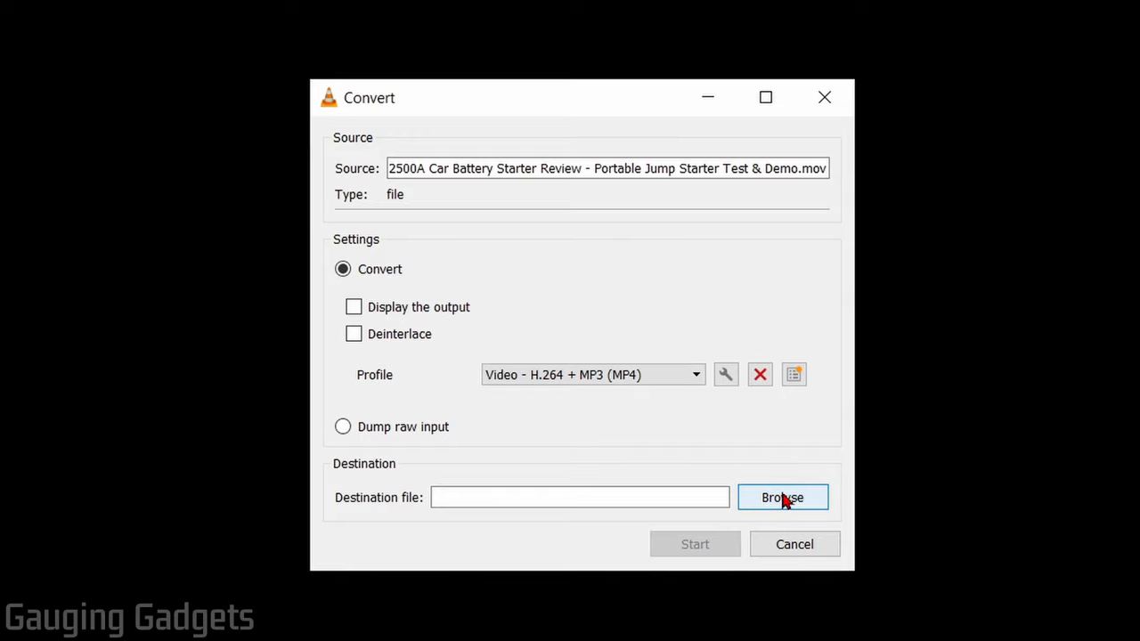
- Save the output as Compressed video.mp4 in Foxpeed g29 and start the conversion
click(782, 497)
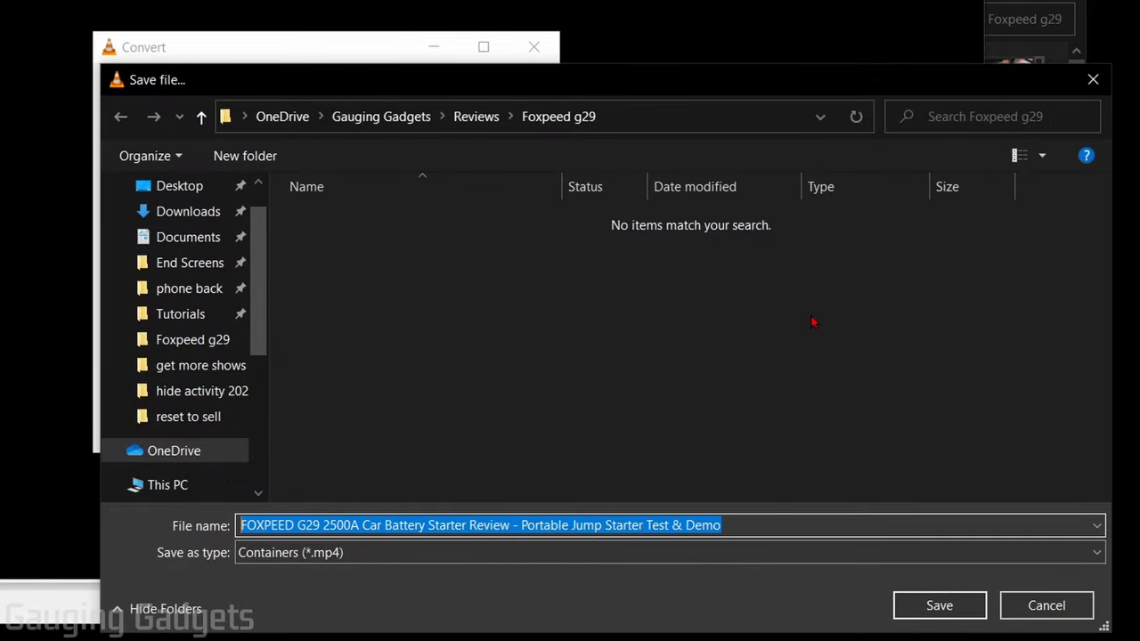
click(939, 606)
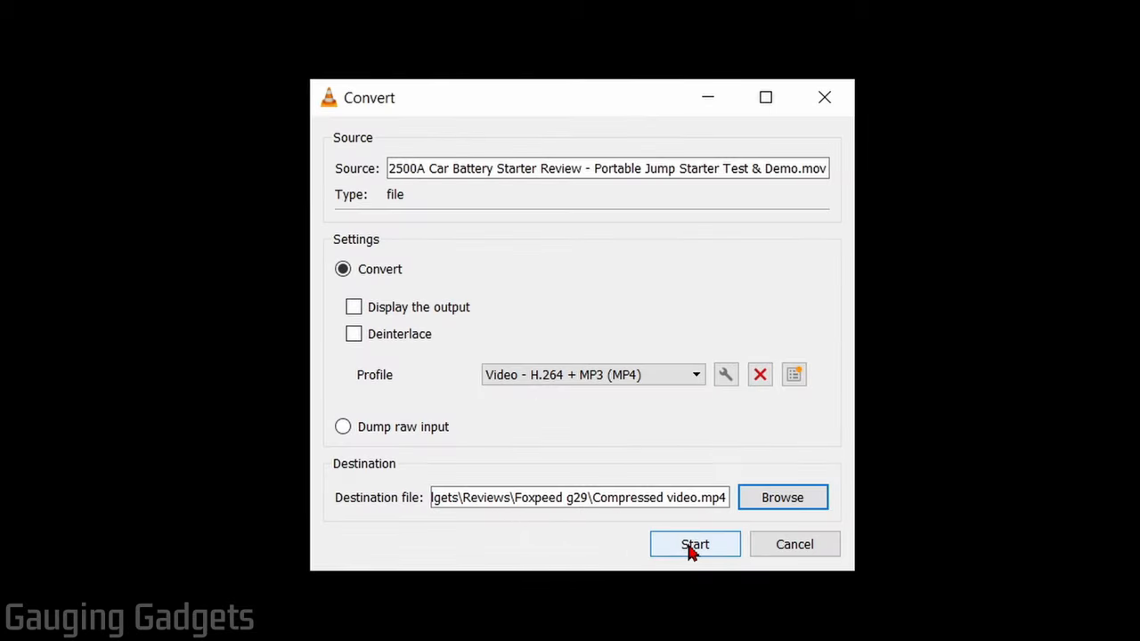
click(694, 545)
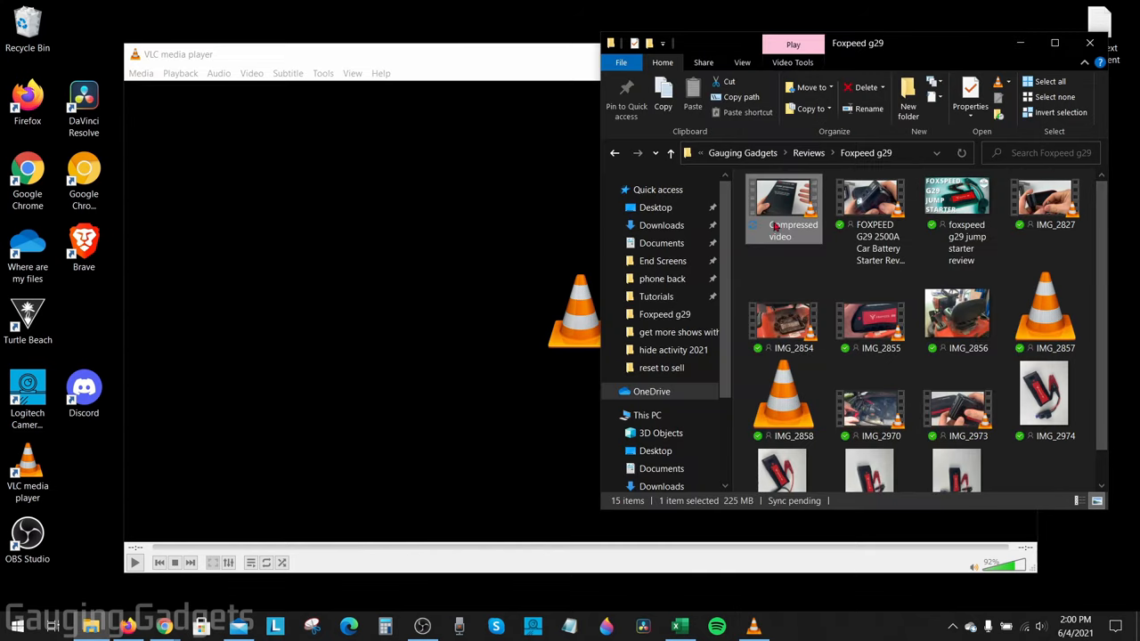
click(869, 205)
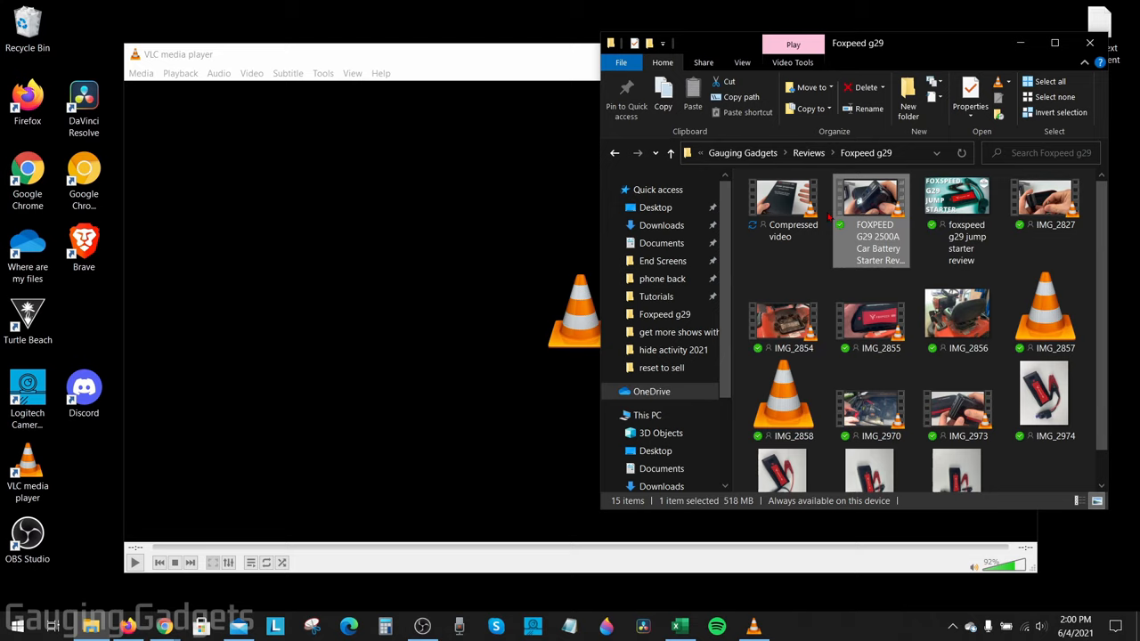
click(782, 210)
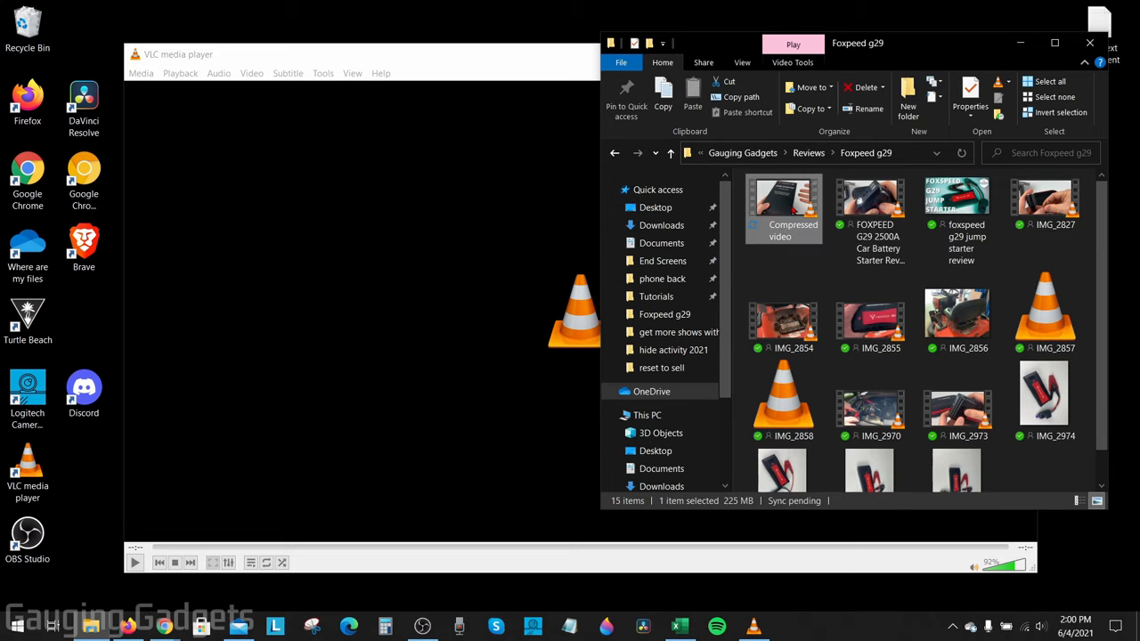
mouse_move(732, 502)
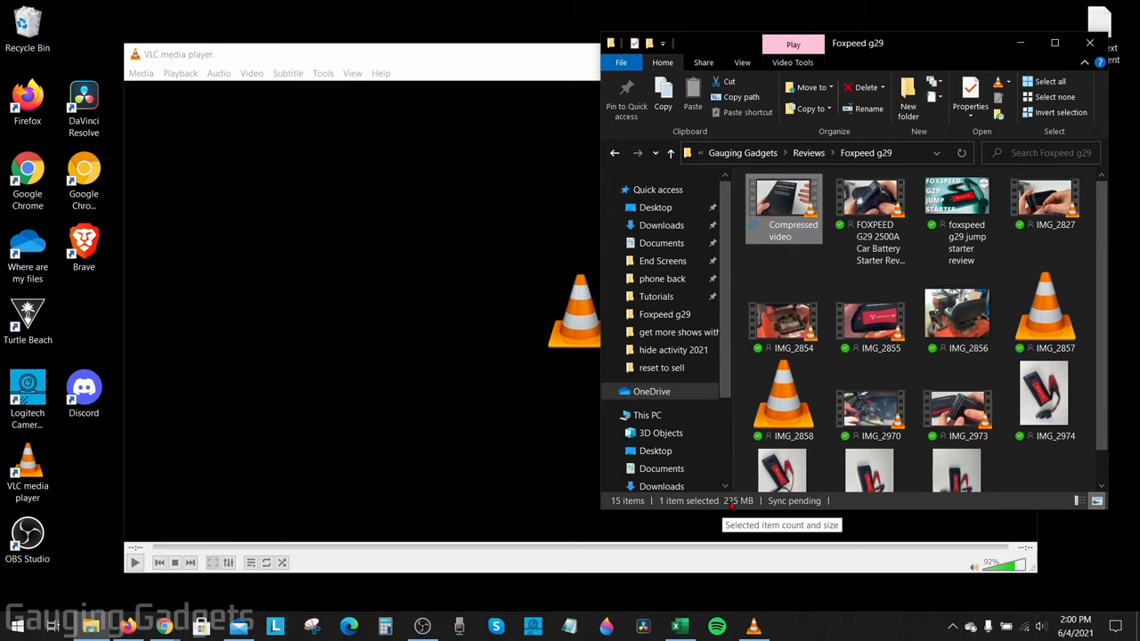